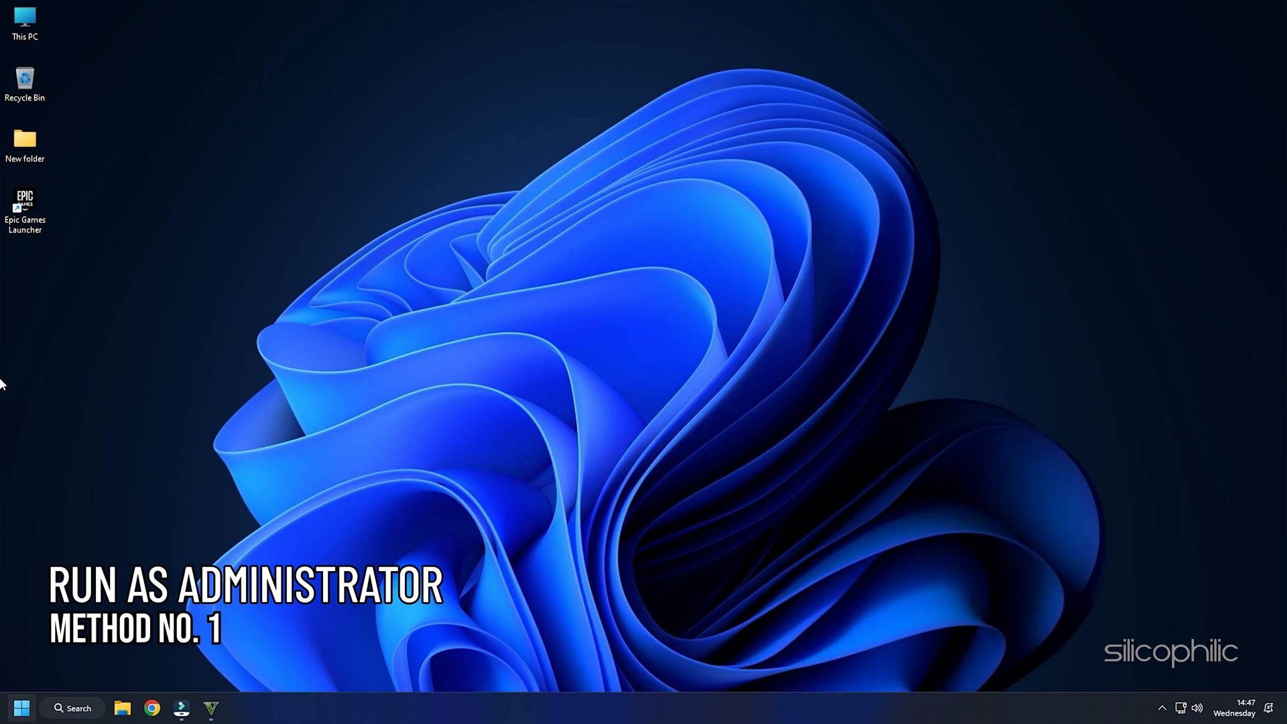
pyautogui.moveTo(1262, 345)
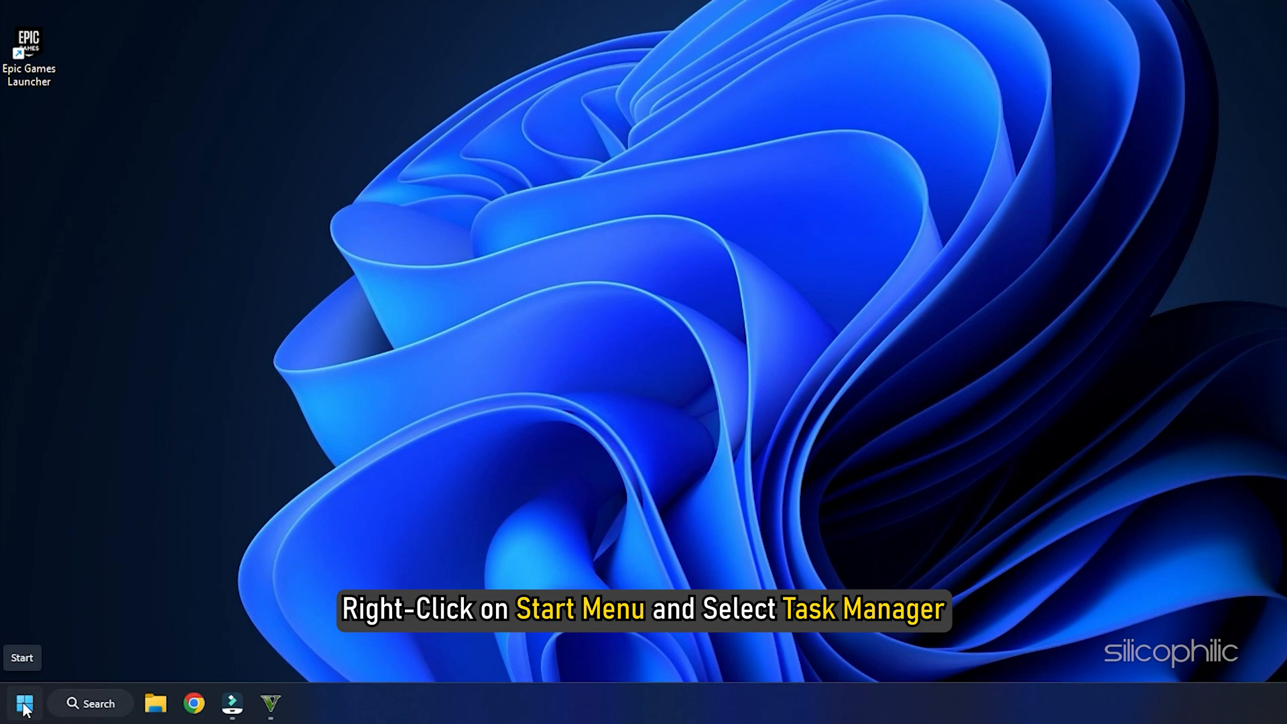
# Launch Task Manager from the Start button's system tools menu
pyautogui.rightClick(23, 704)
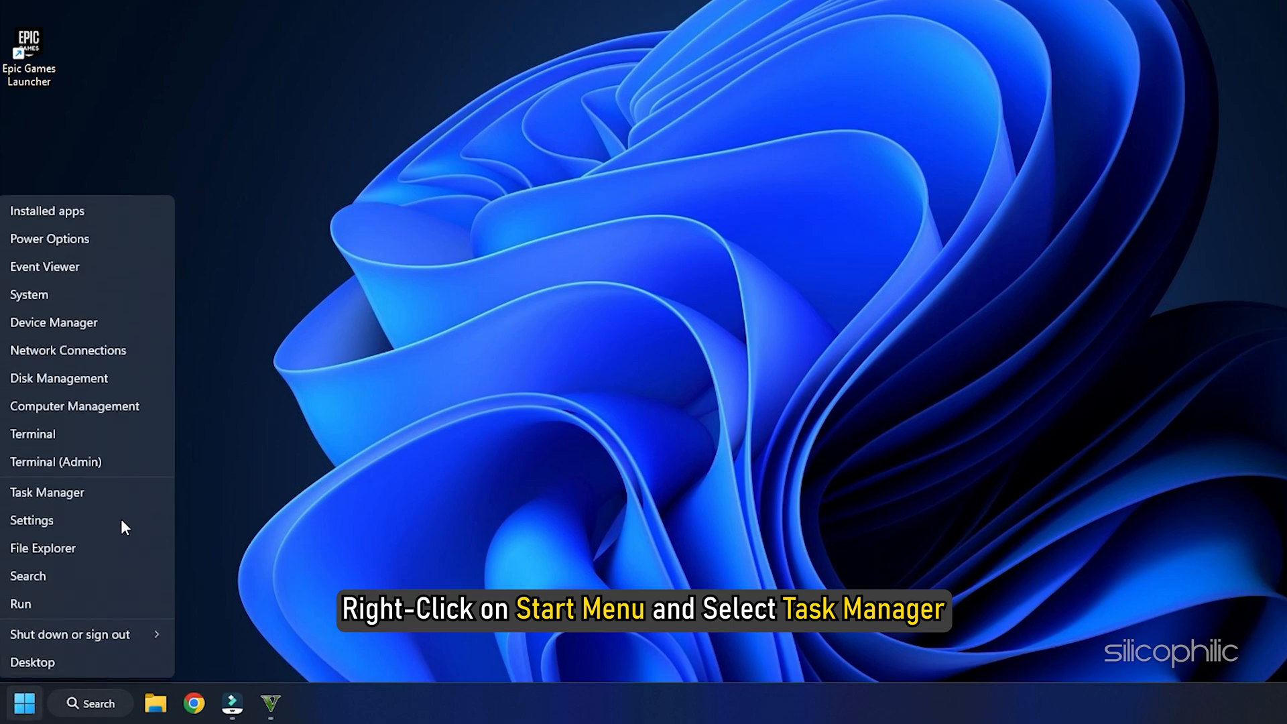
pyautogui.click(47, 492)
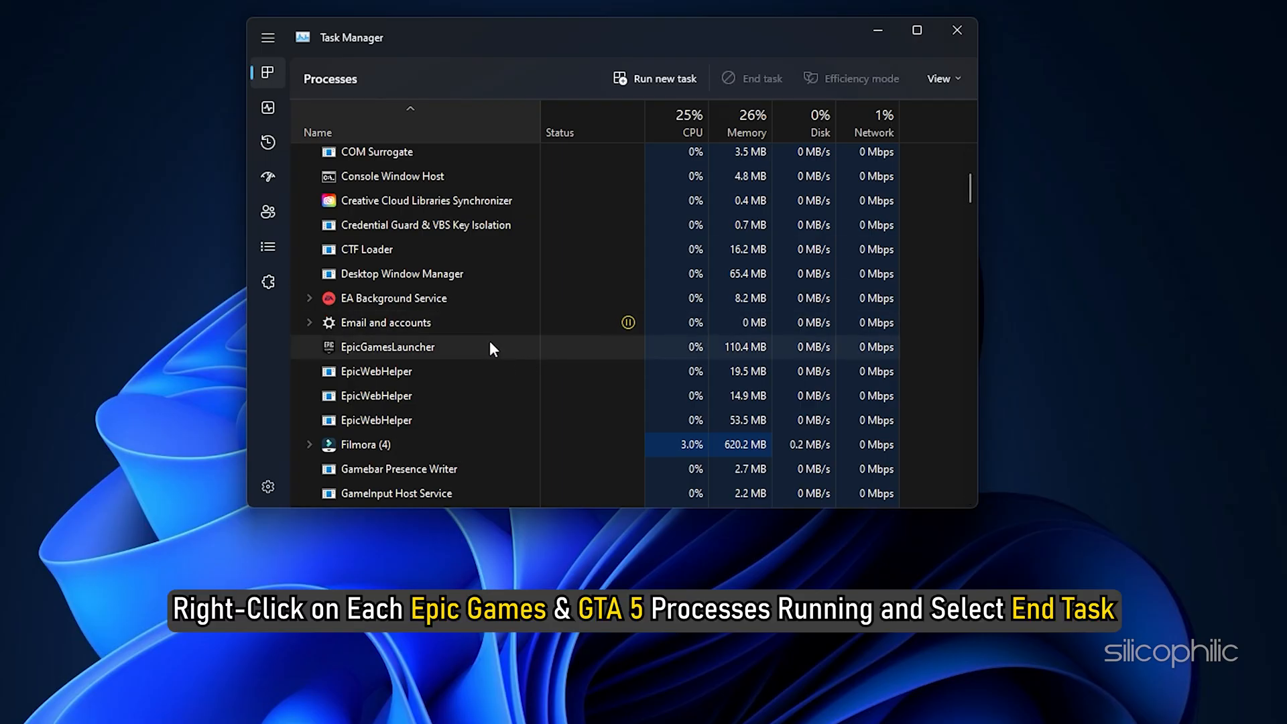
# End the EpicGamesLauncher process from the Processes list
pyautogui.rightClick(386, 346)
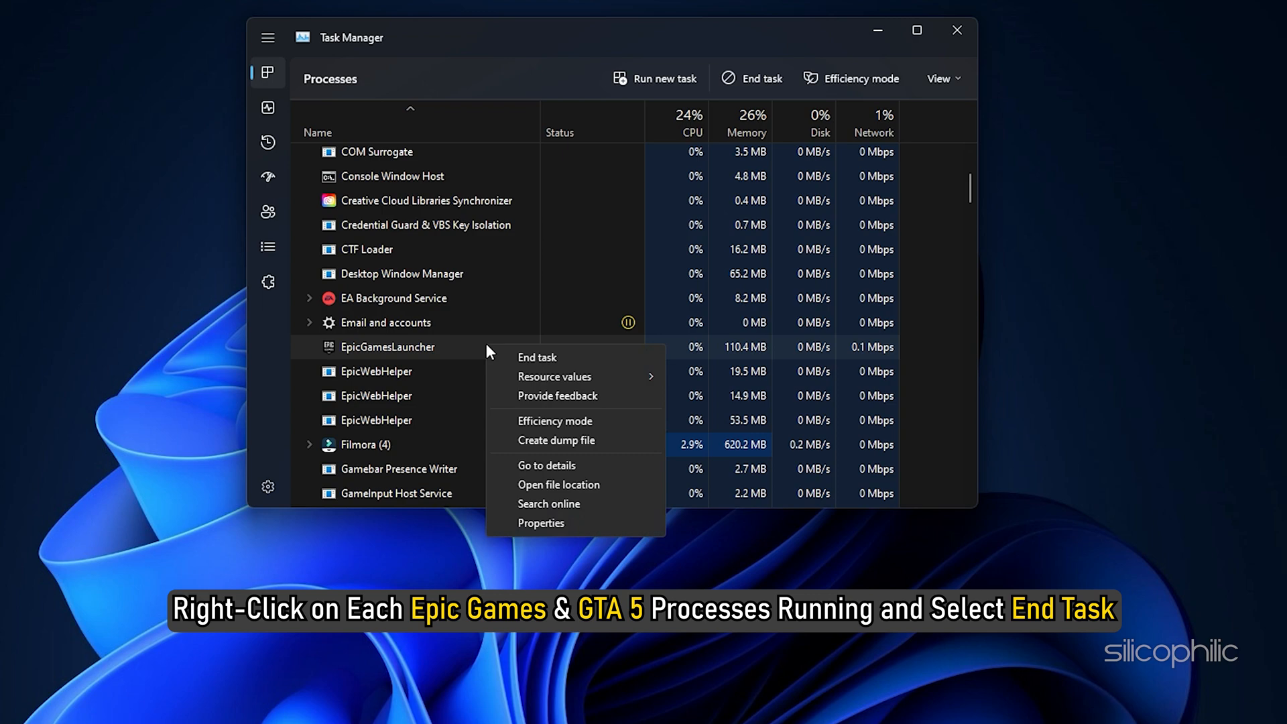
pyautogui.moveTo(568, 367)
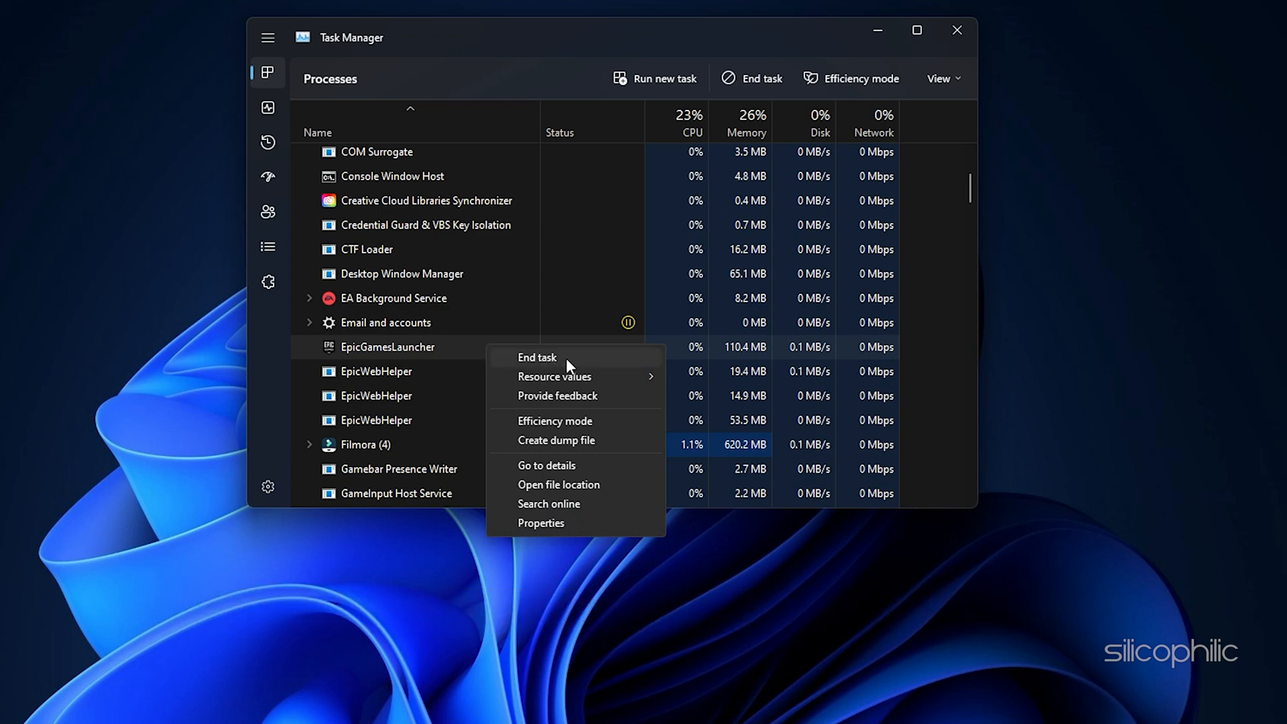
pyautogui.rightClick(31, 267)
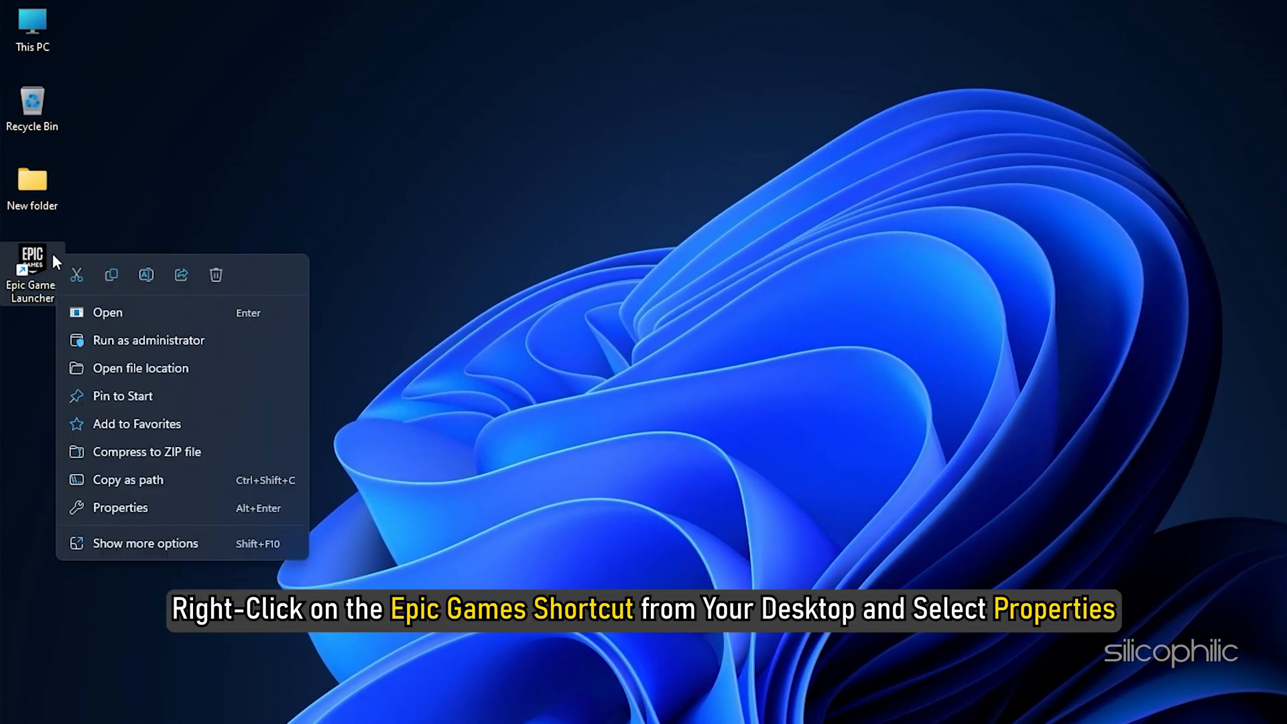
pyautogui.moveTo(202, 507)
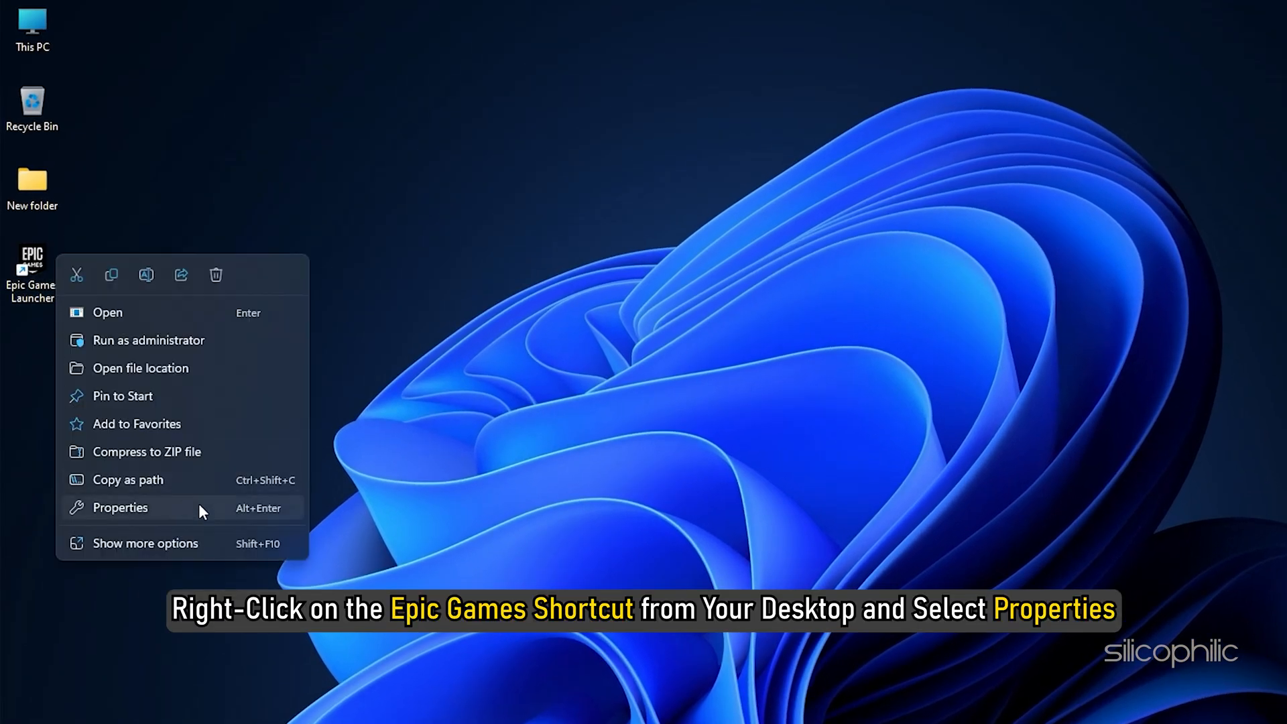
# Enable 'Run this program as an administrator' in the Epic Games Launcher shortcut's Compatibility settings and apply it
pyautogui.click(119, 507)
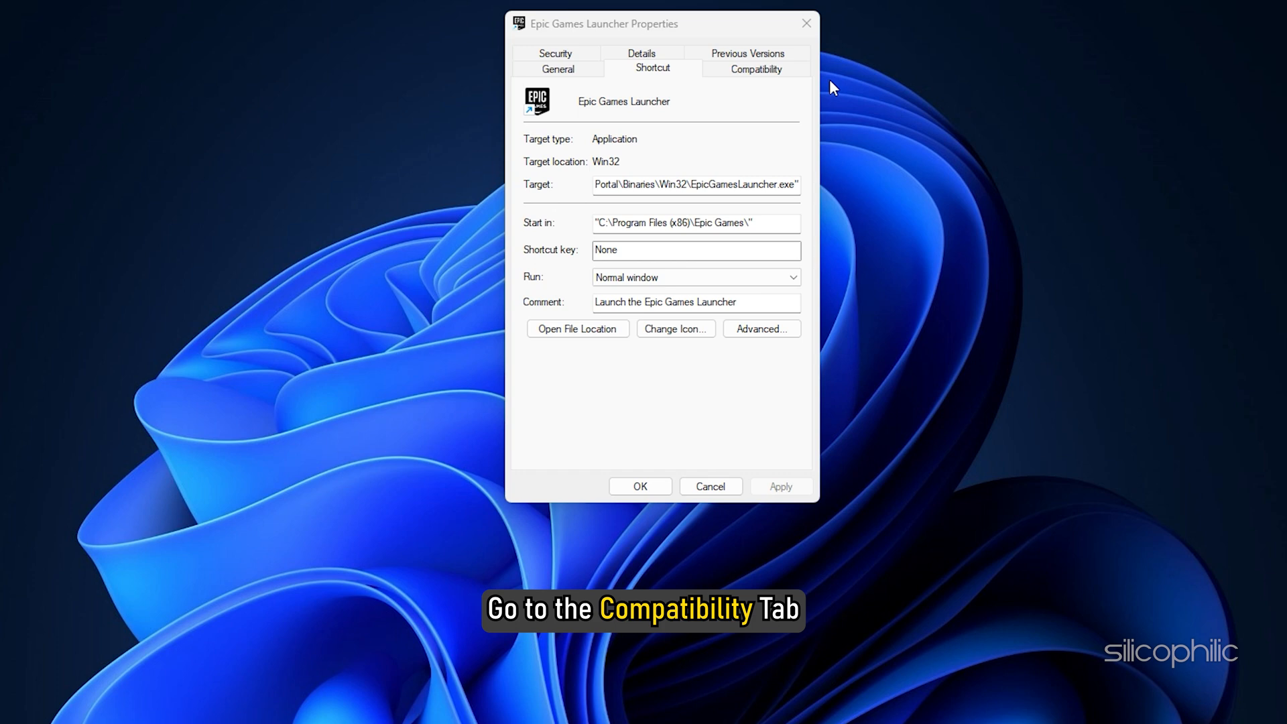
pyautogui.click(754, 68)
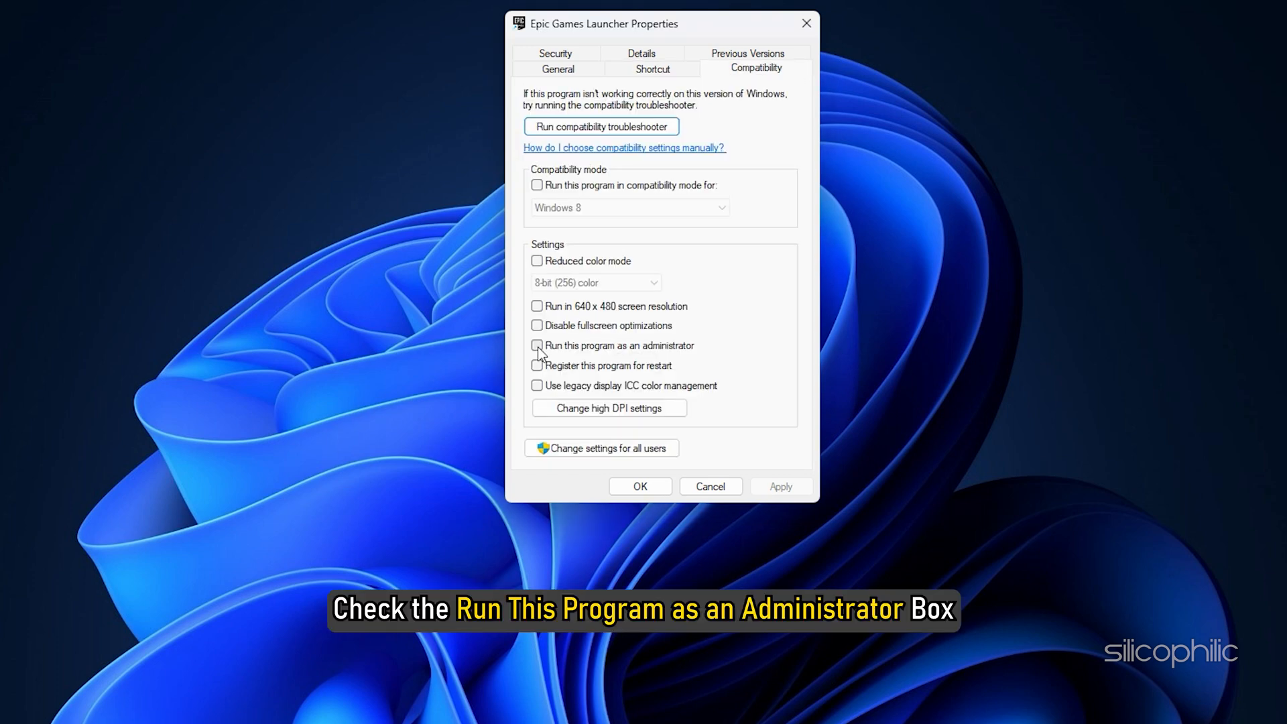
pyautogui.click(536, 345)
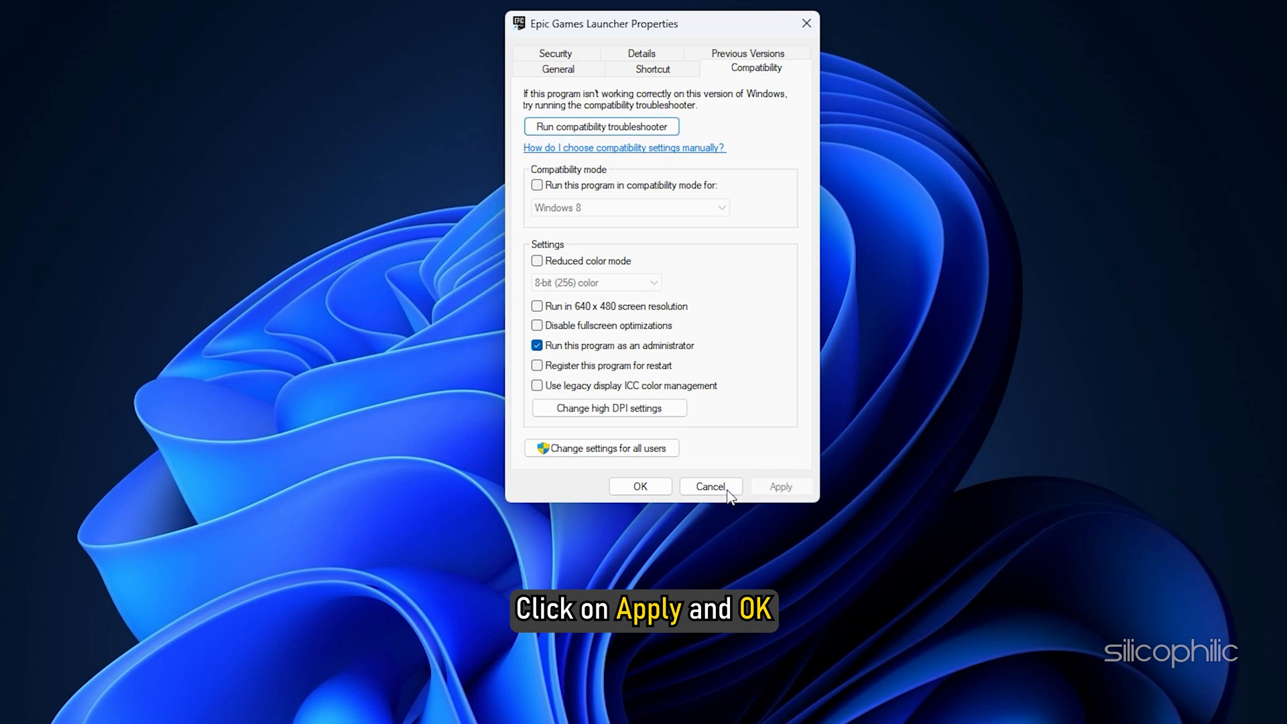
pyautogui.click(639, 485)
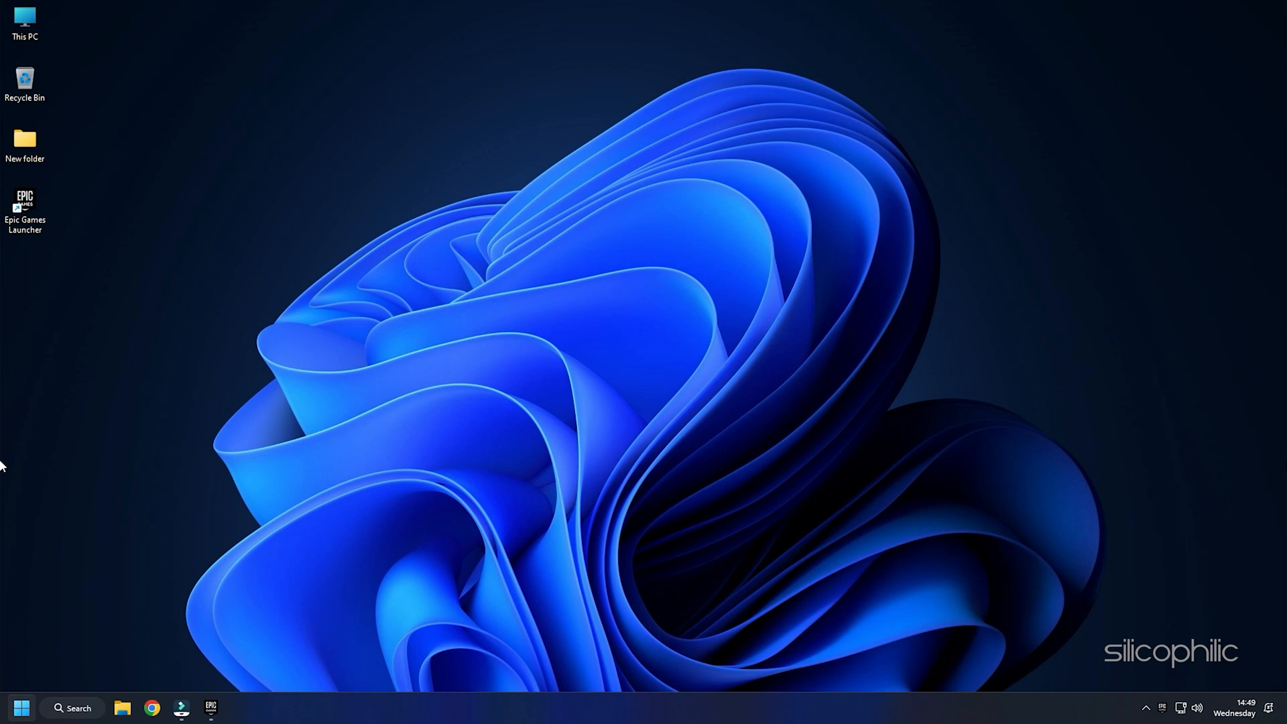
# Verify Grand Theft Auto V's files via its Manage options in the Epic Games Launcher
pyautogui.click(210, 708)
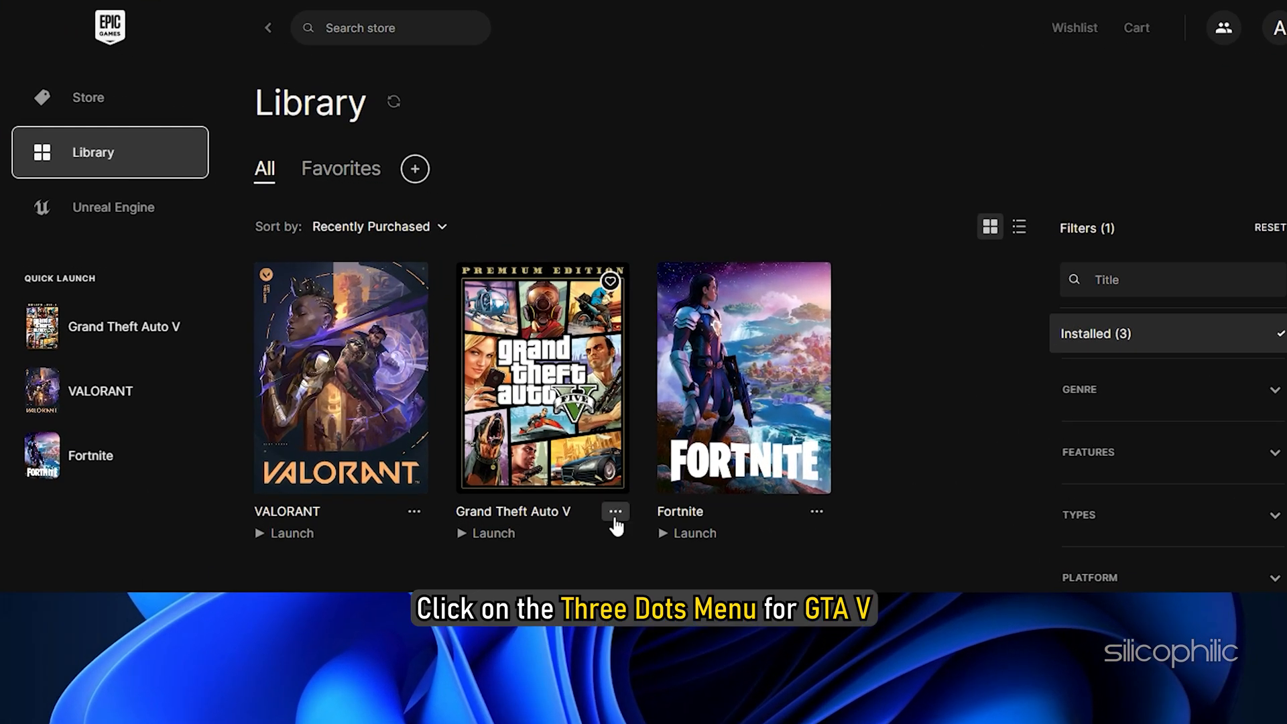
pyautogui.click(614, 510)
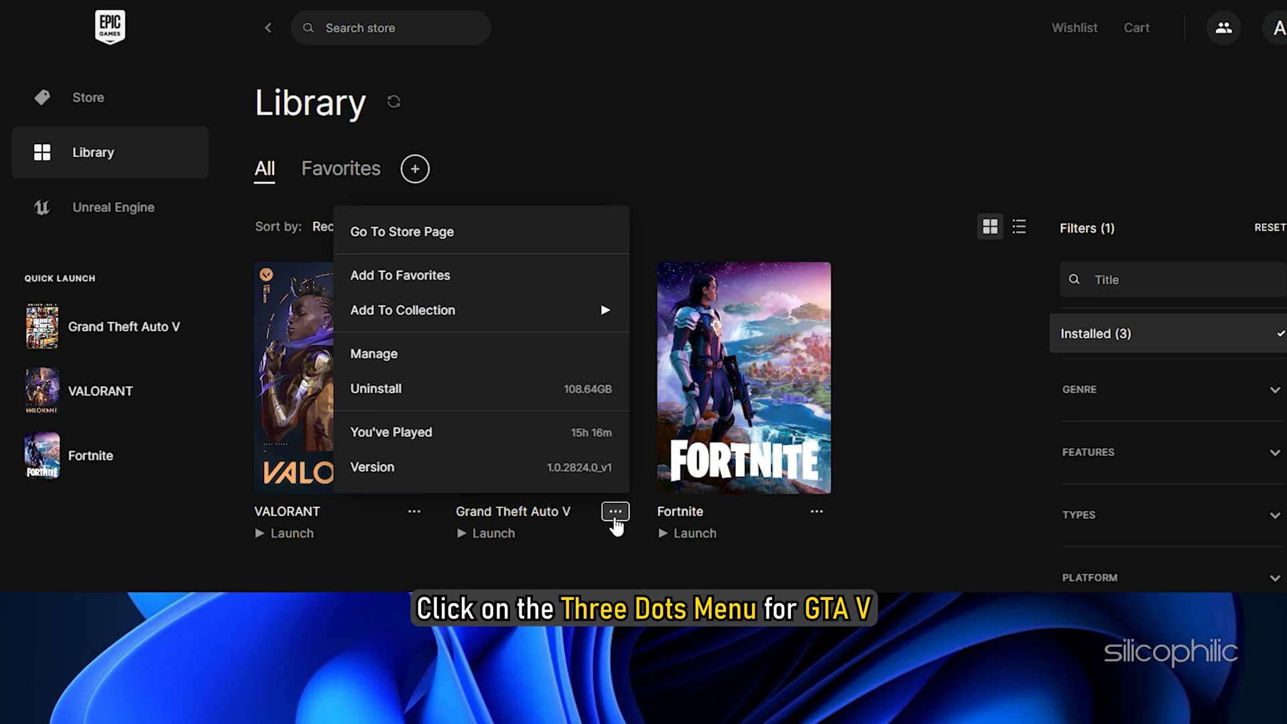
pyautogui.click(374, 352)
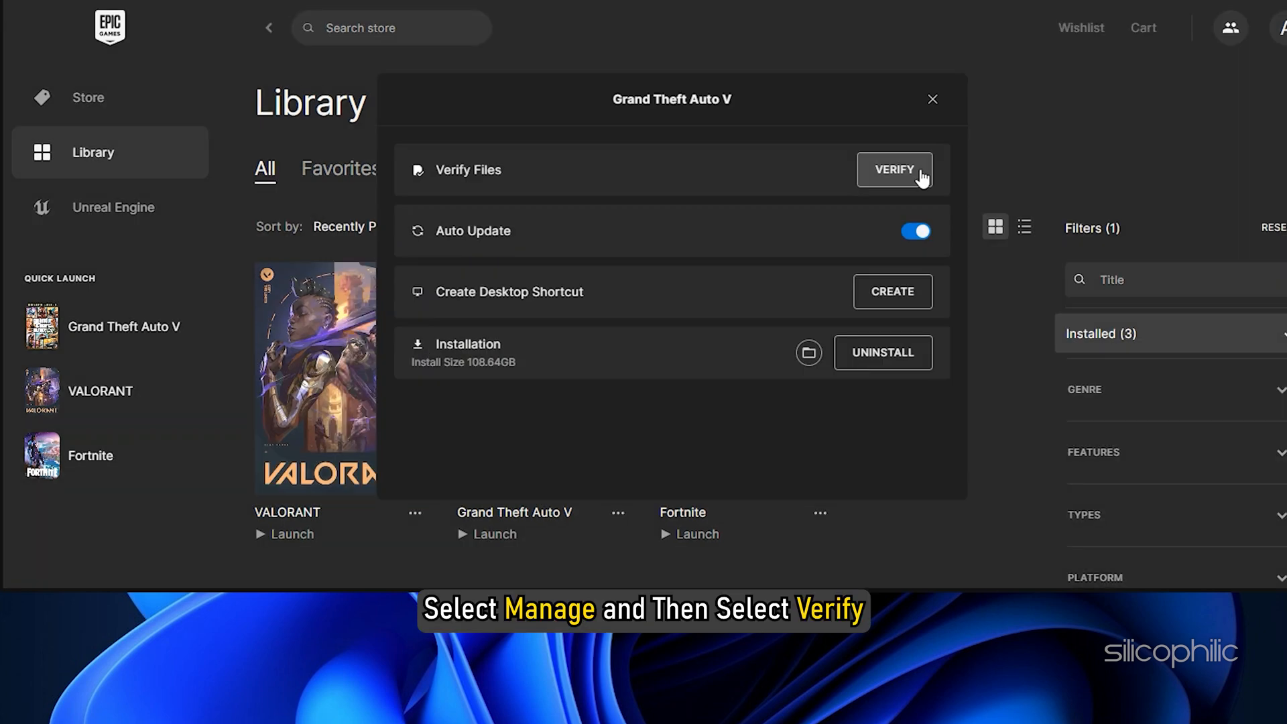
pyautogui.click(894, 170)
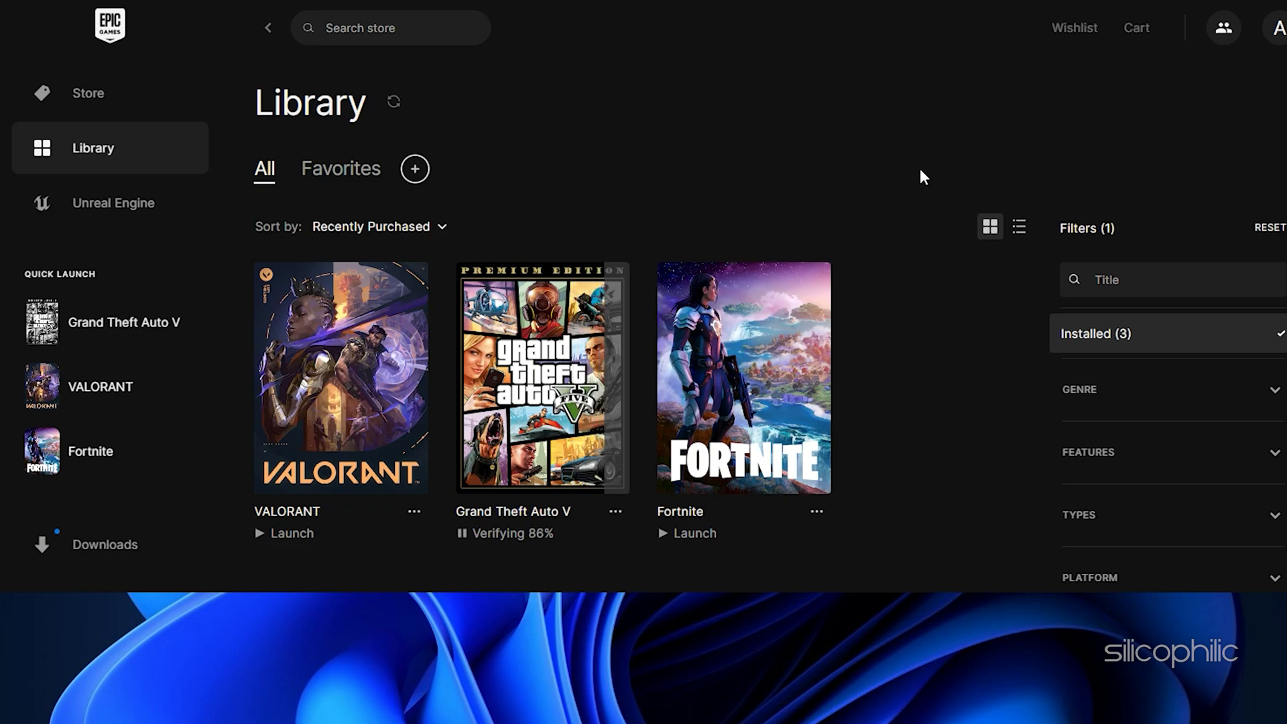
pyautogui.click(152, 708)
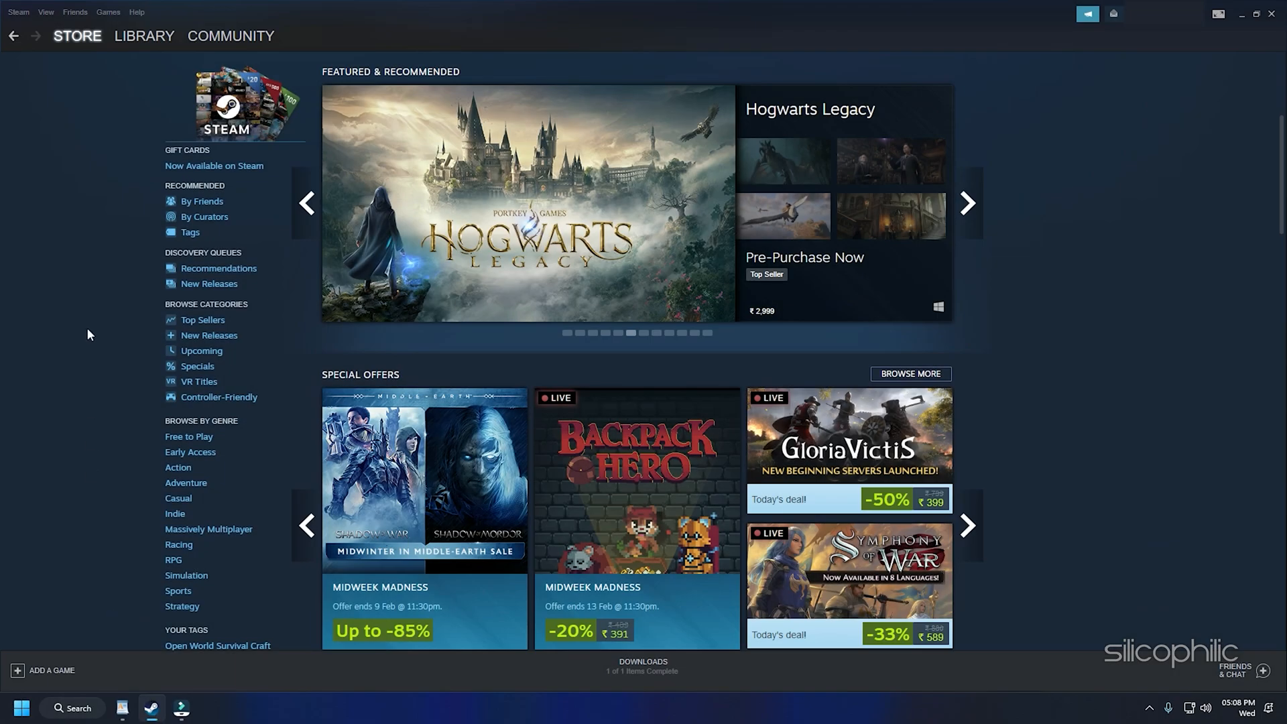
# Verify integrity of Valheim's 135 game files from its Local Files properties in the Steam Library, then close properties
pyautogui.click(144, 35)
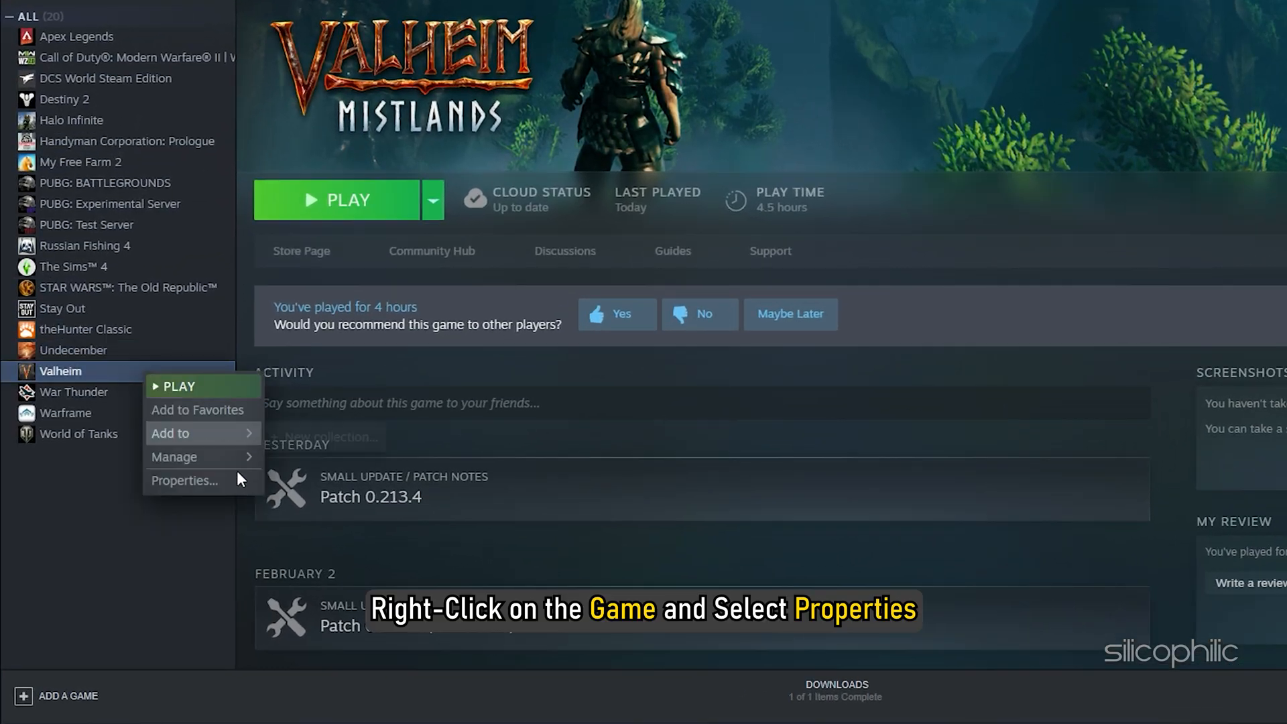
pyautogui.click(184, 479)
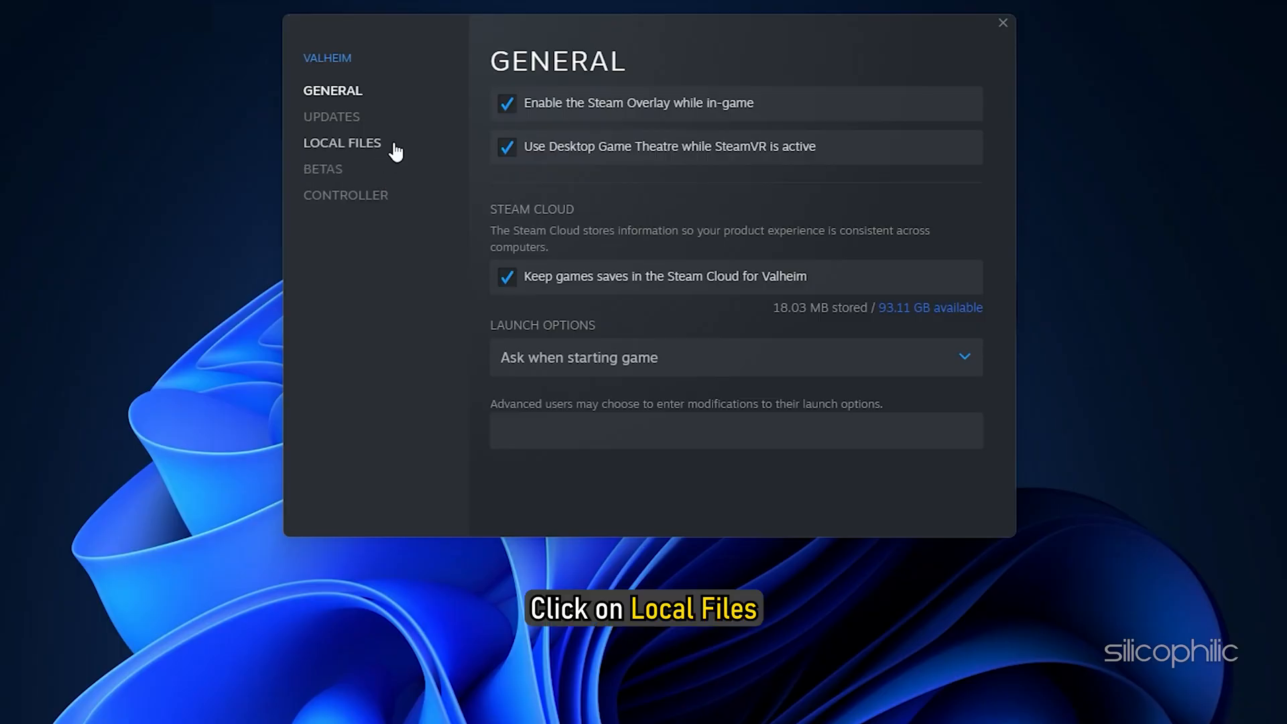
pyautogui.click(342, 142)
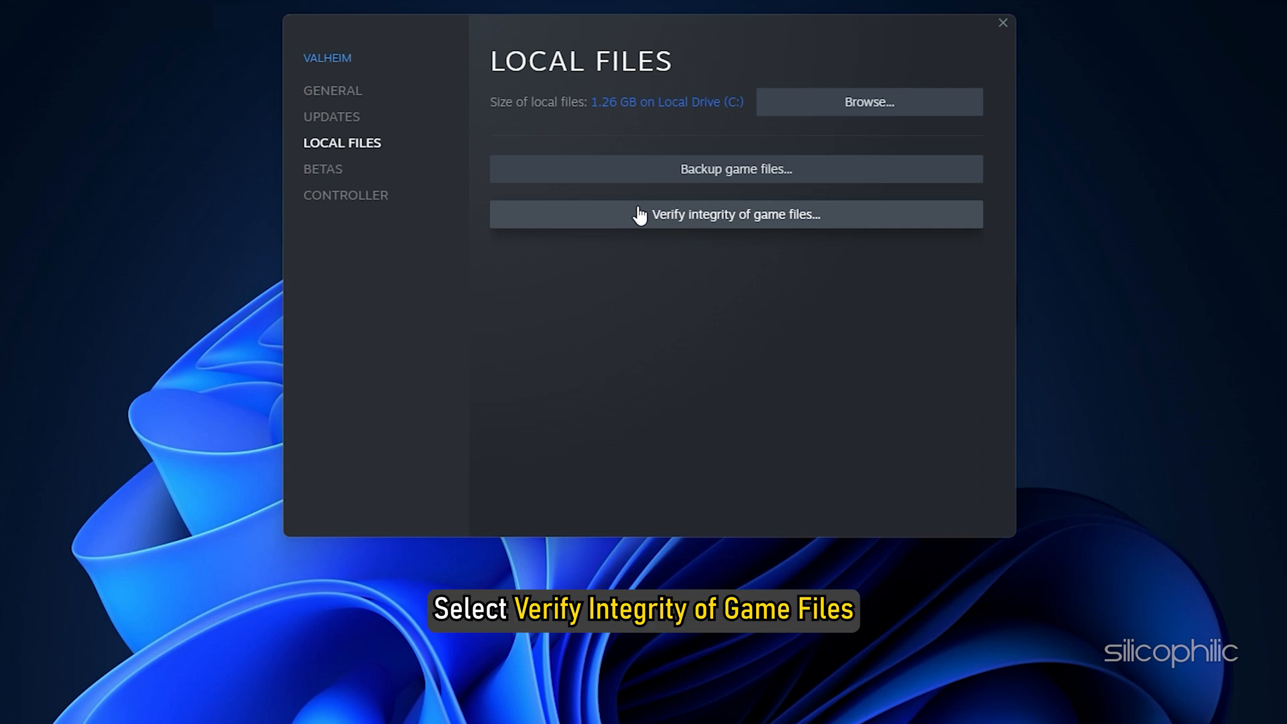
pyautogui.click(735, 215)
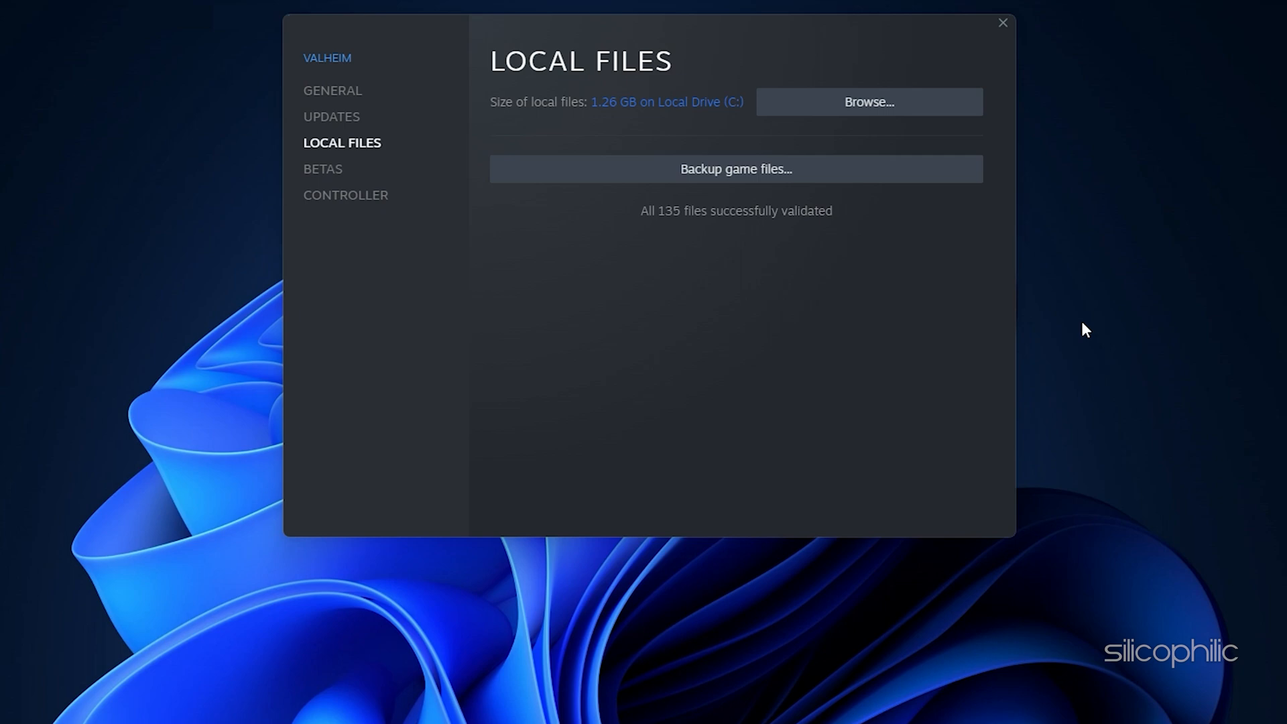
pyautogui.click(1001, 22)
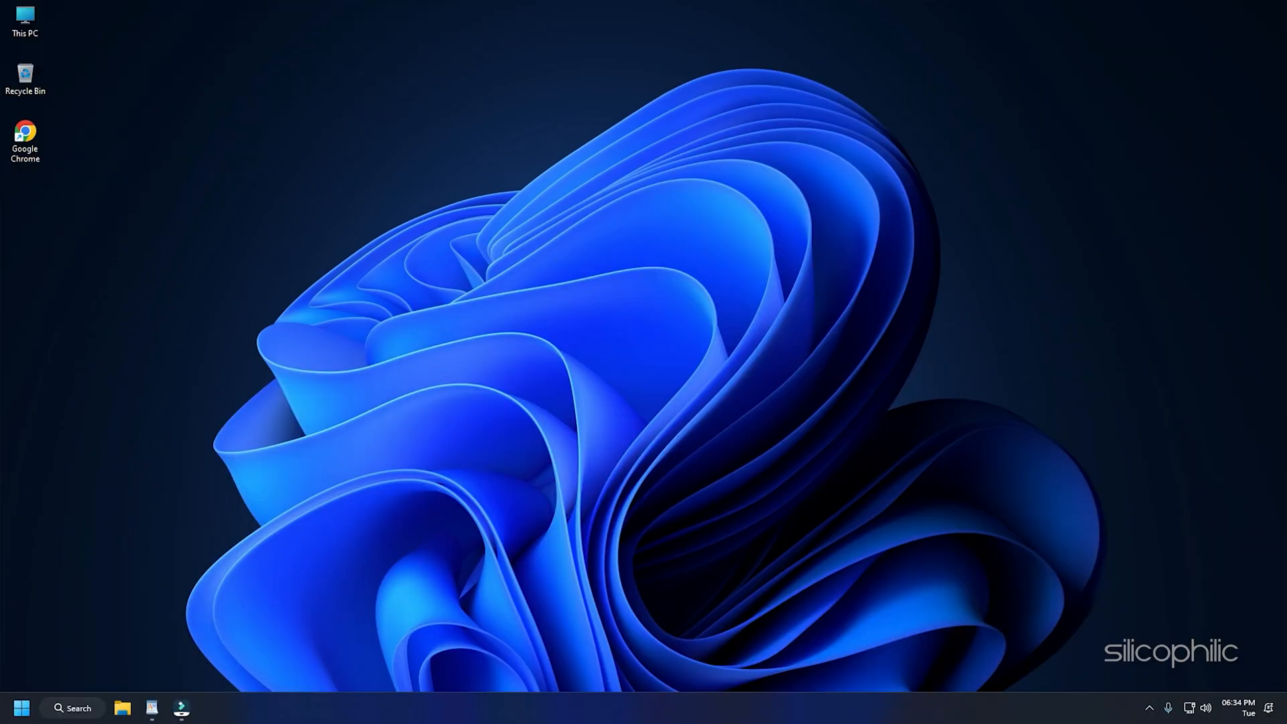